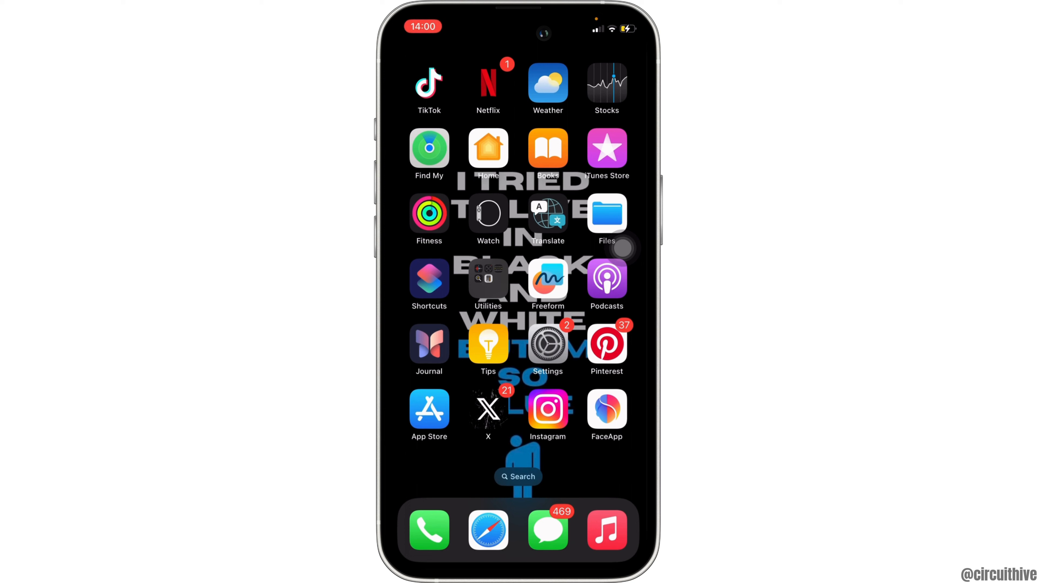
Launch Settings from the home screen and scroll the main list toward General
click(547, 344)
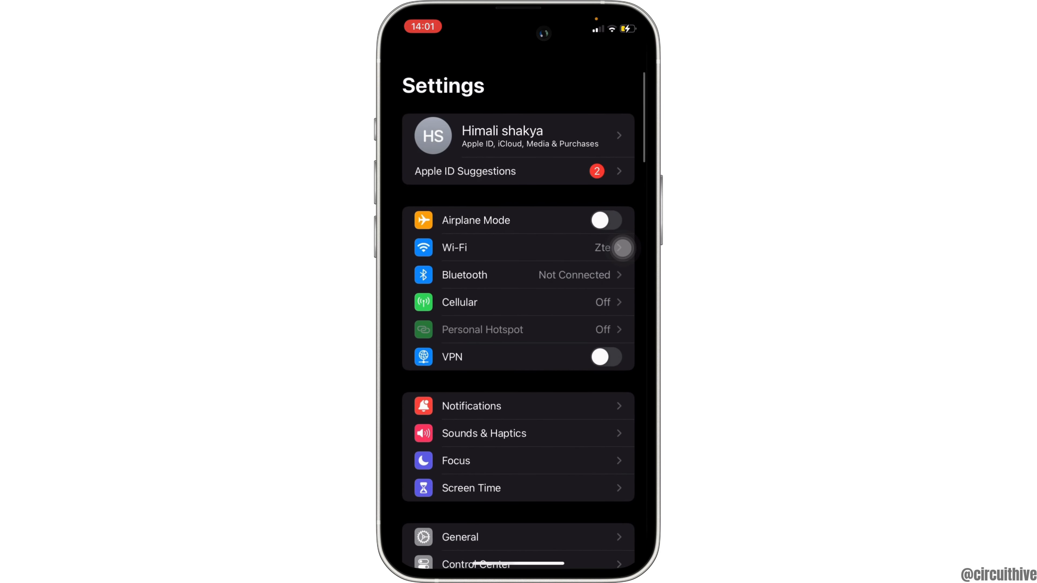
scroll(down, 3)
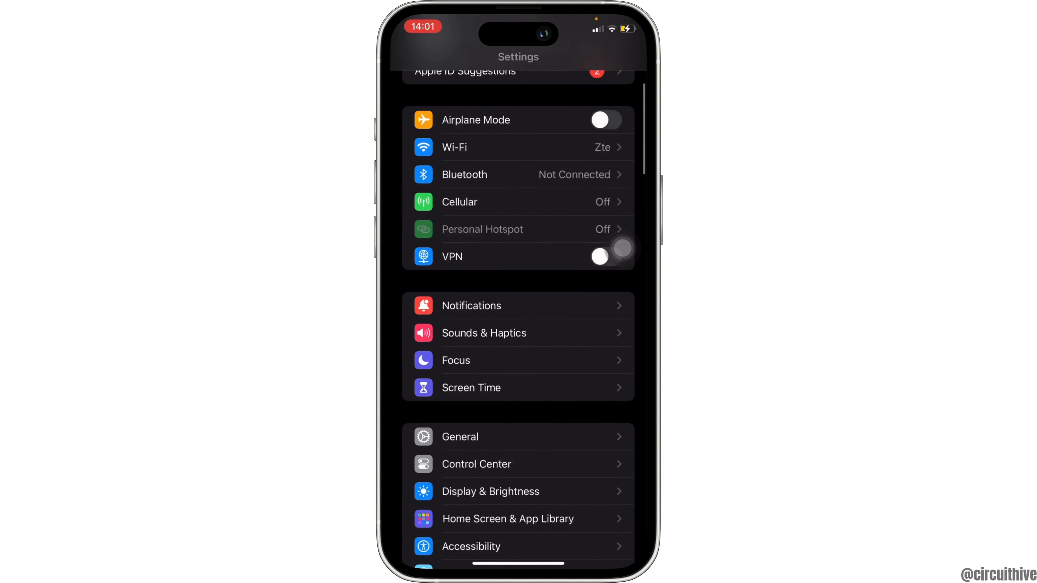
Enter General and scroll to its bottom where Transfer or Reset iPhone appears
click(460, 437)
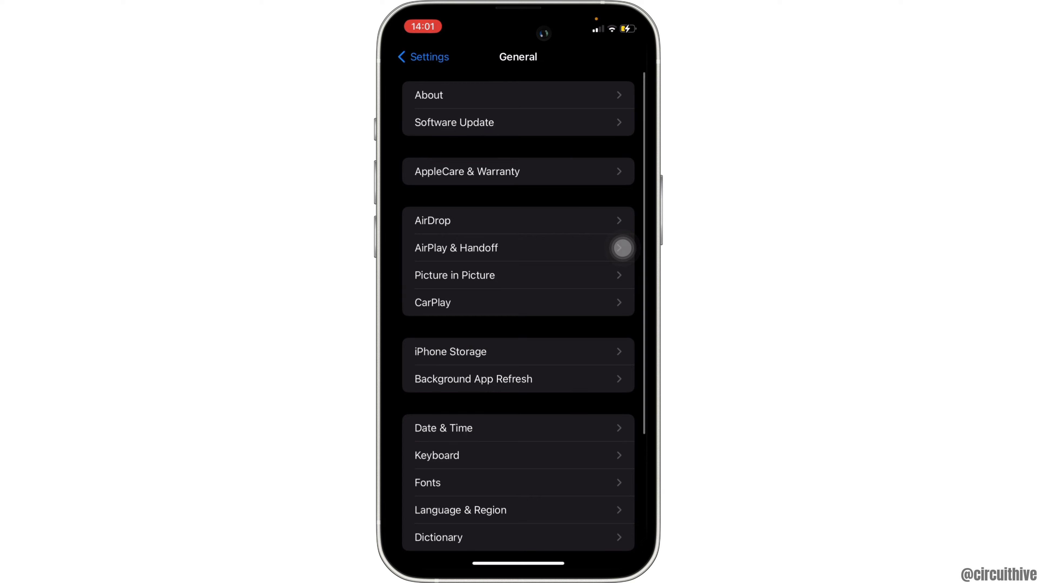
scroll(down, 3)
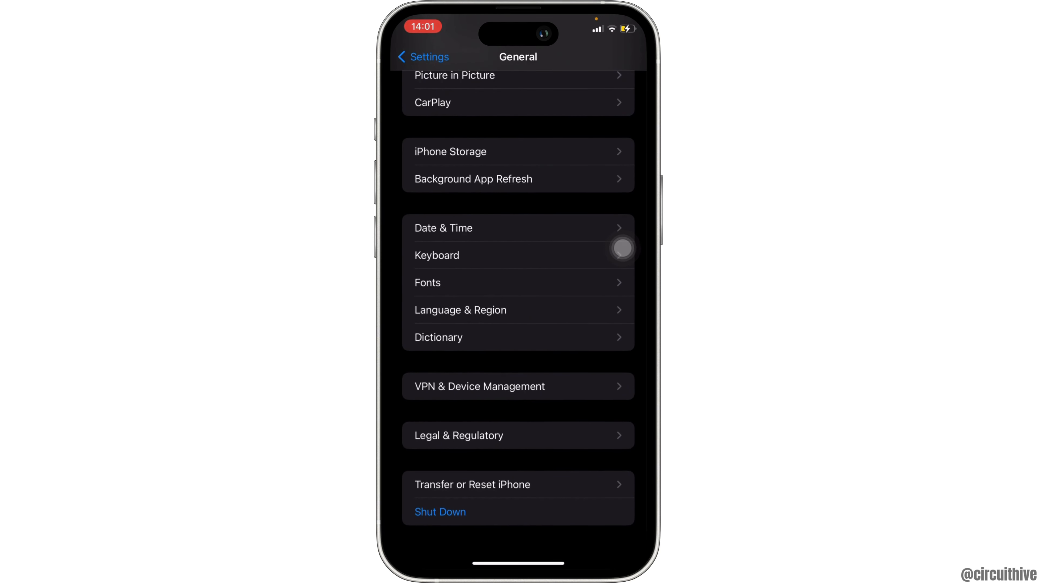
click(440, 512)
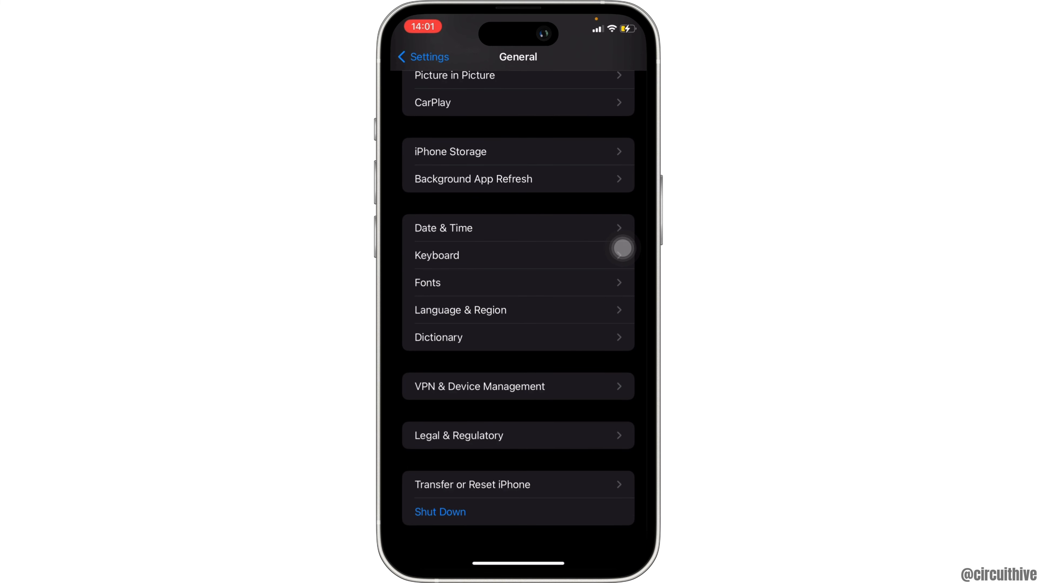
scroll(up, 3)
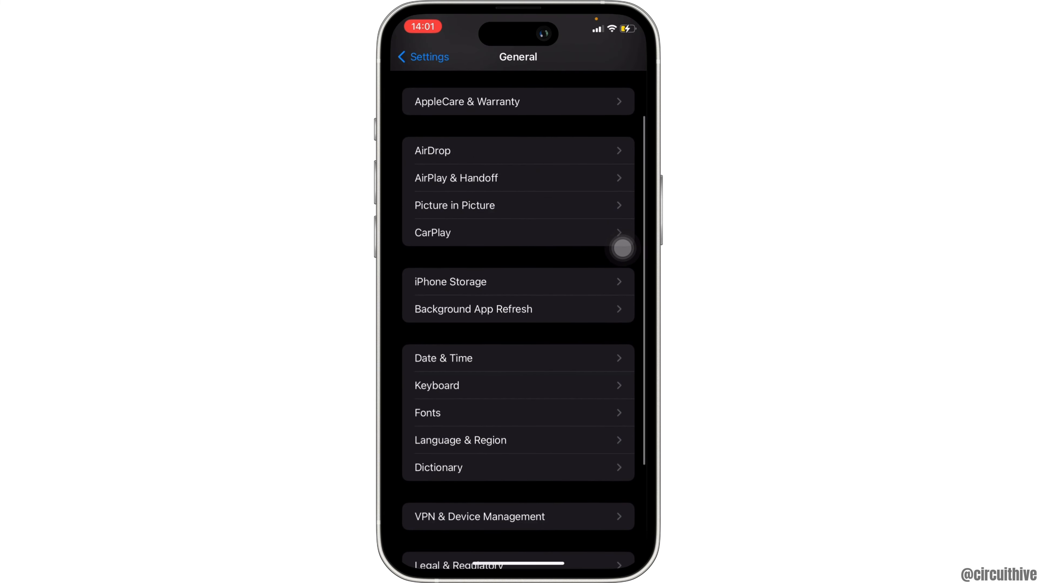
click(447, 358)
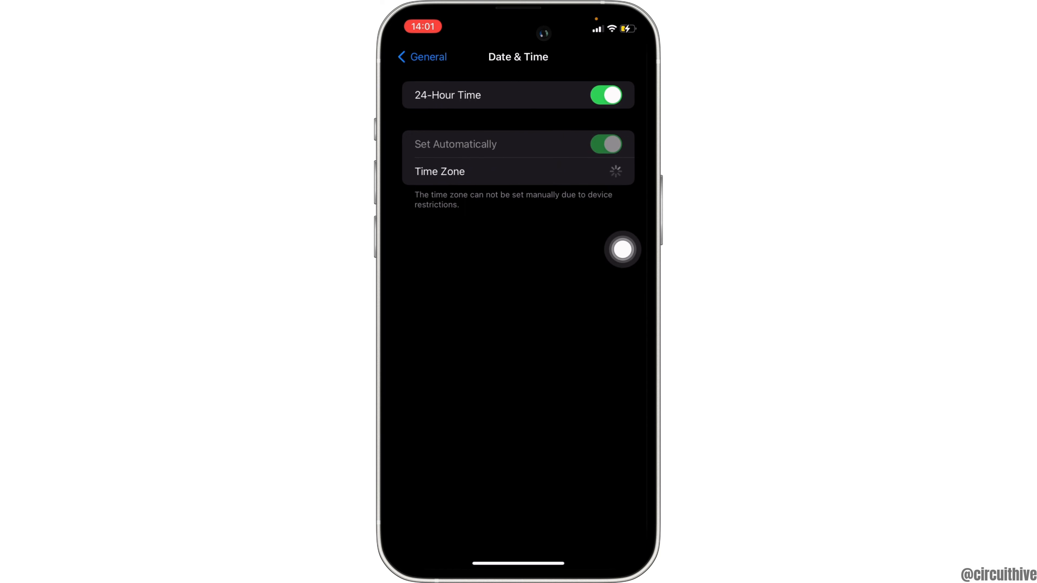
click(421, 56)
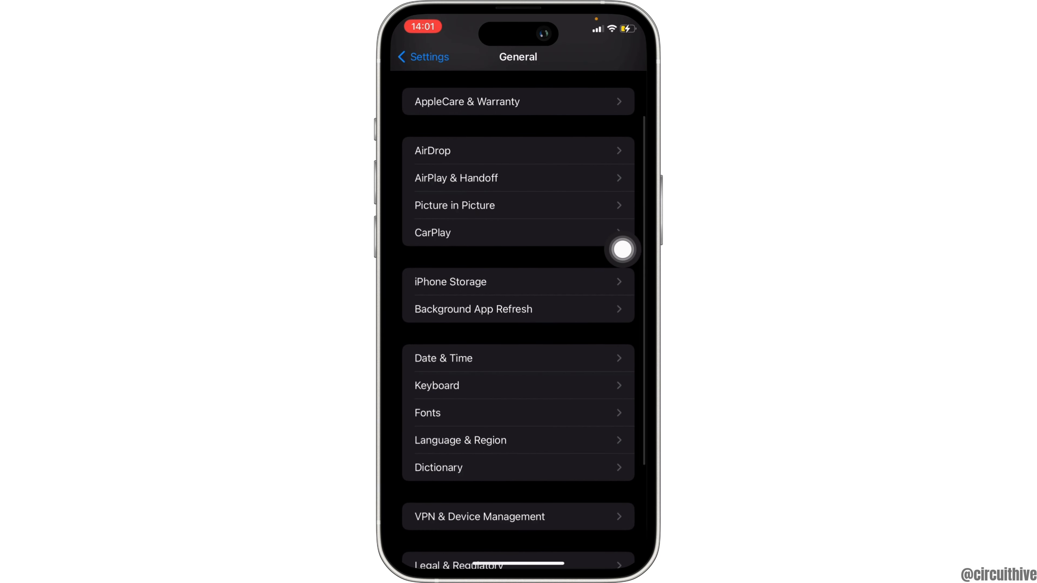
Show the reset action sheet with Reset All Settings on Transfer or Reset iPhone
scroll(down, 3)
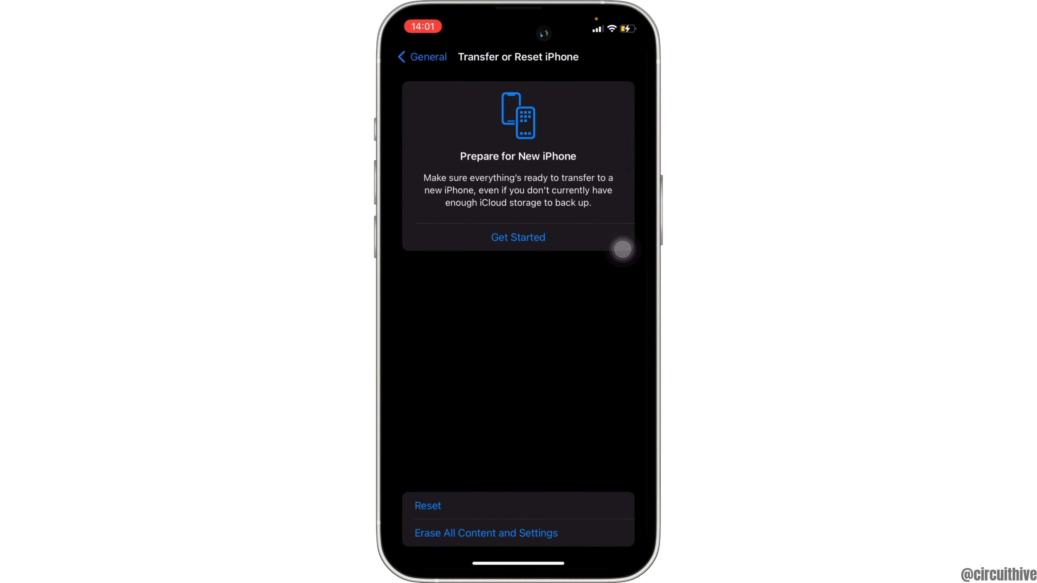
click(428, 506)
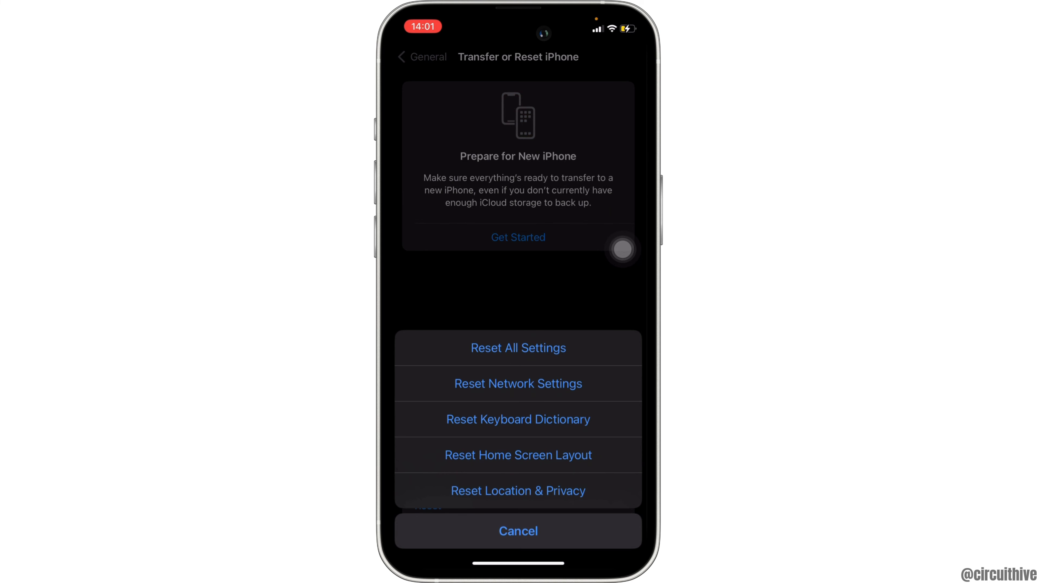
mouse_move(621, 331)
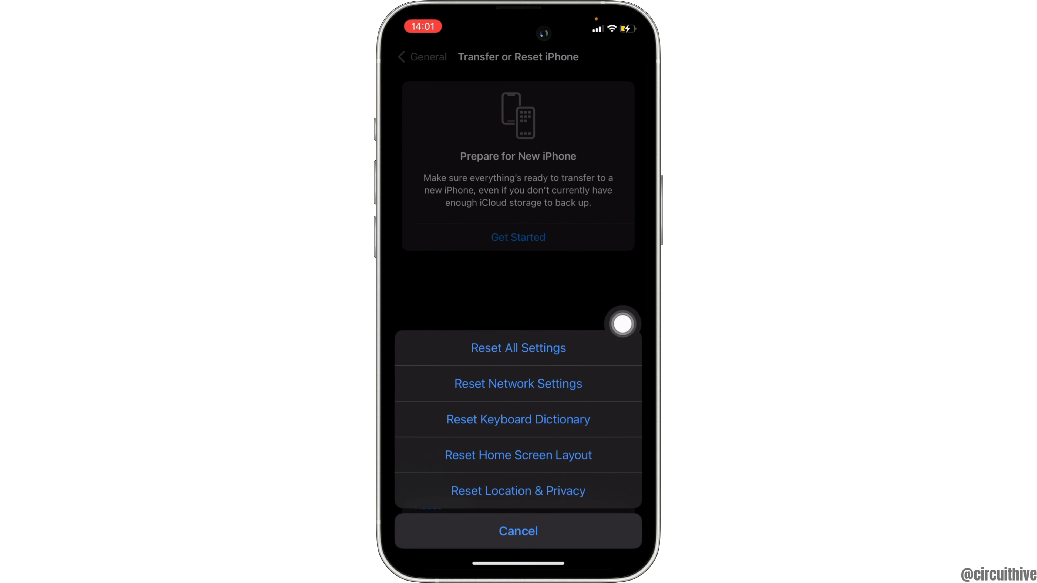